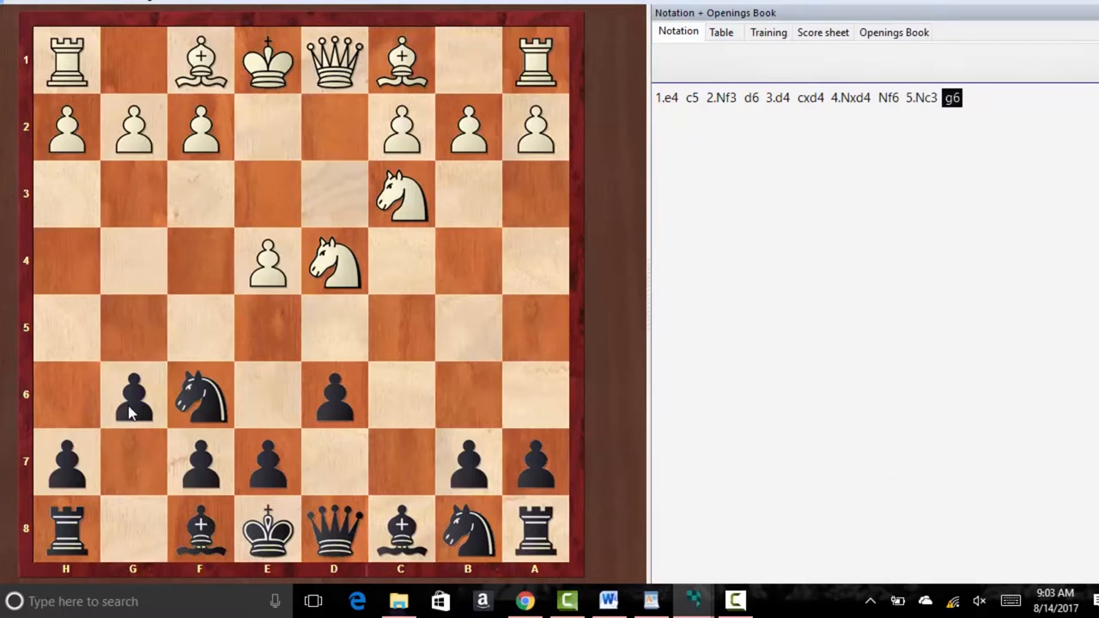
{"action": "mouse_move", "coordinate": [77, 463]}
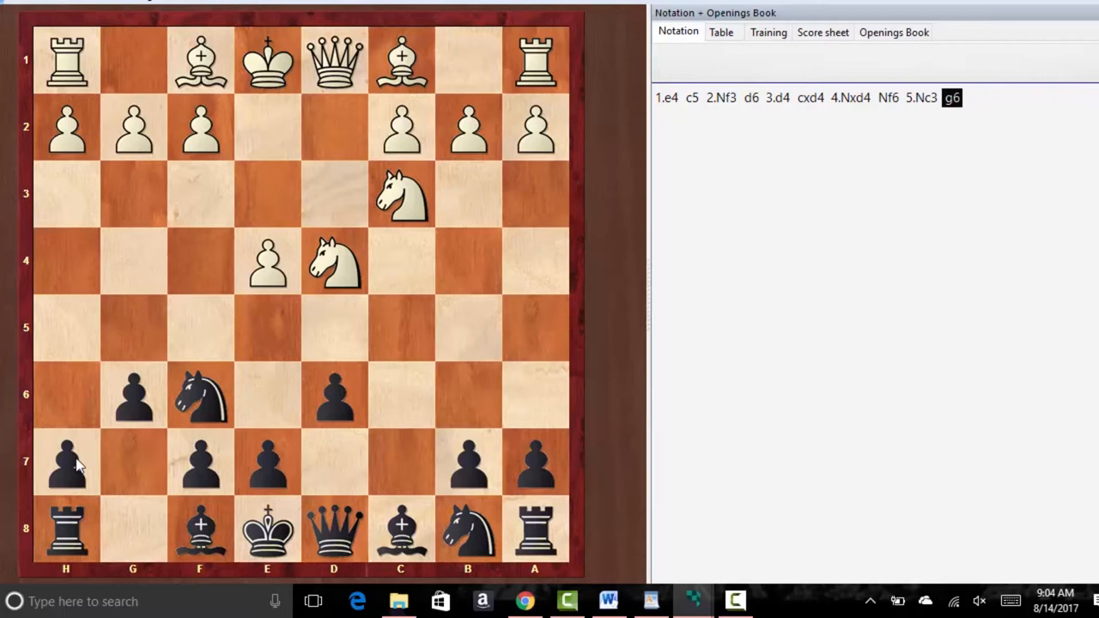
{"action": "mouse_move", "coordinate": [146, 404]}
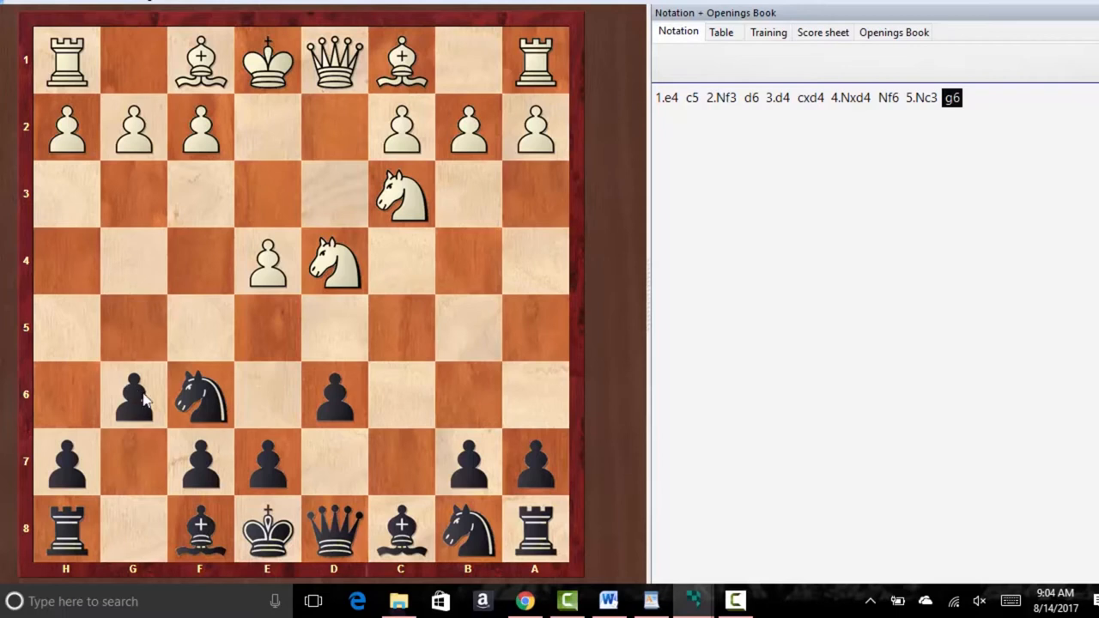
{"action": "mouse_move", "coordinate": [274, 549]}
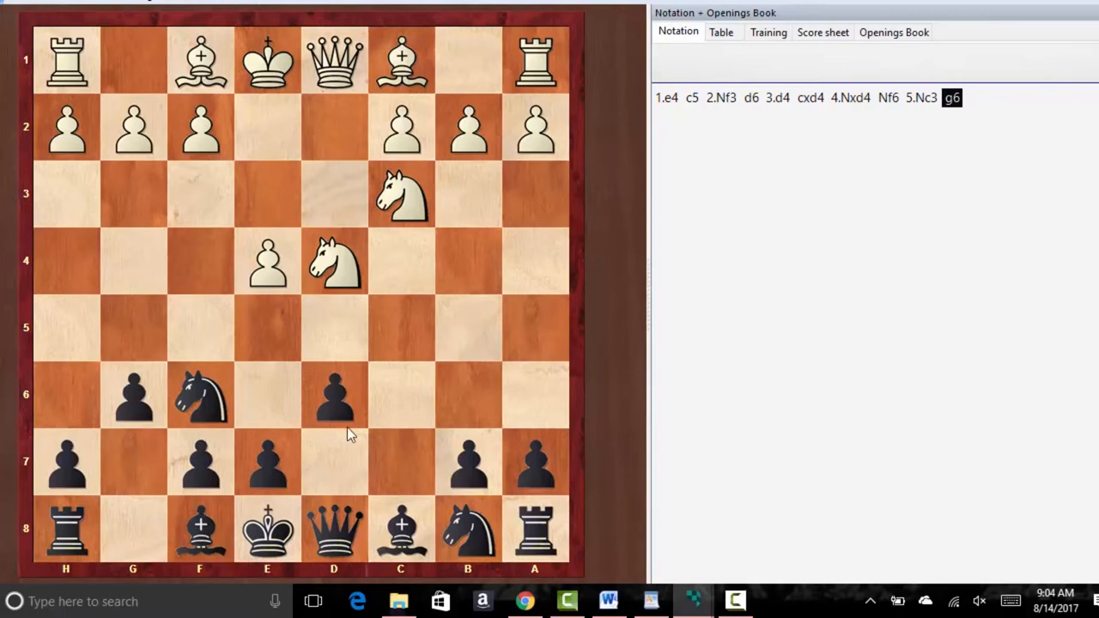
{"action": "mouse_move", "coordinate": [393, 419]}
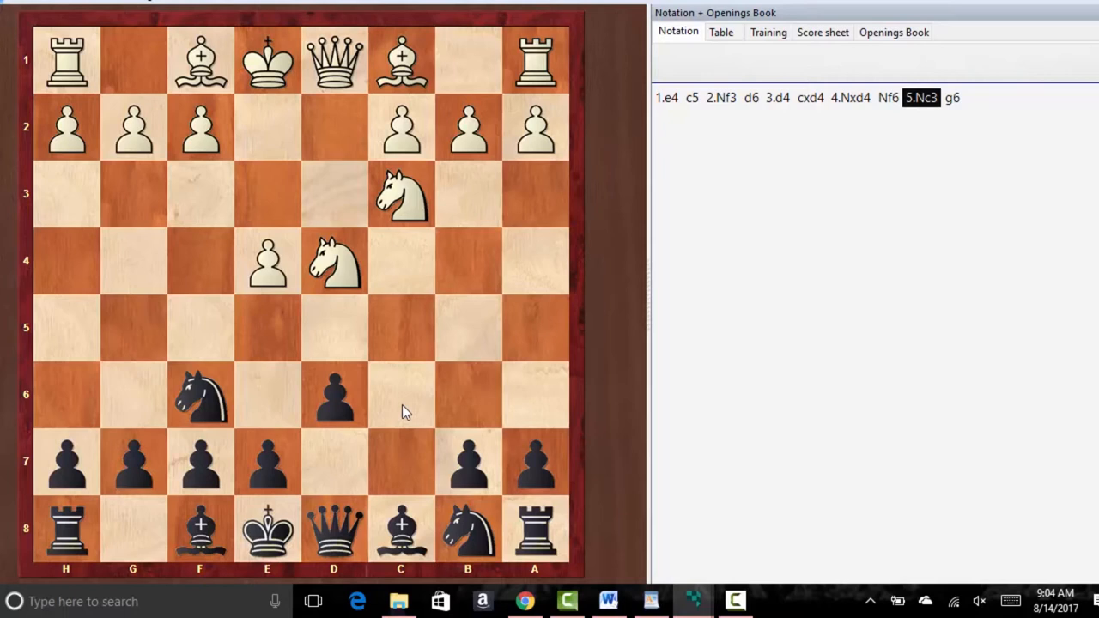
{"action": "mouse_move", "coordinate": [309, 427]}
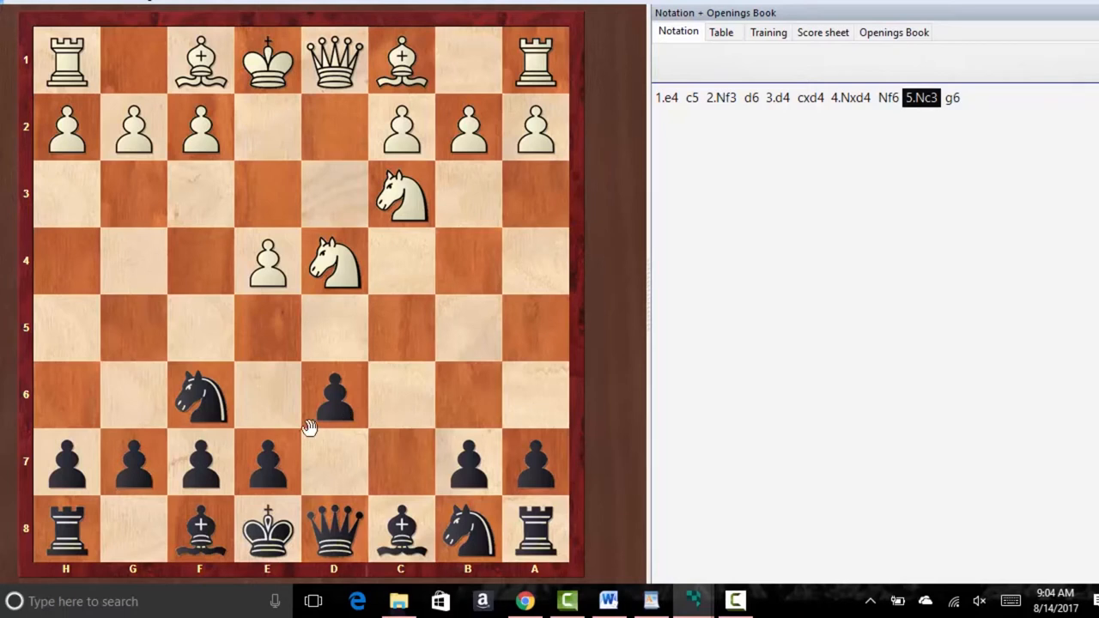
Overwrite 5...g6 with the Scheveningen's 5...e6, then go back to the position after 5.Nc3
{"action": "left_click_drag", "start_coordinate": [268, 460], "coordinate": [268, 395]}
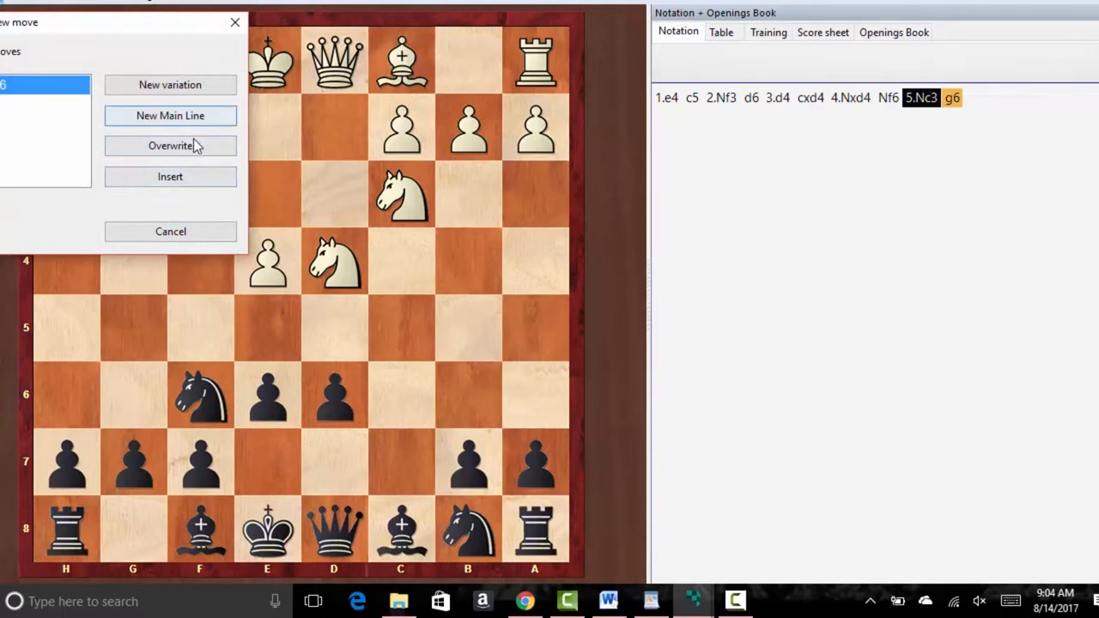
{"action": "left_click", "coordinate": [170, 144]}
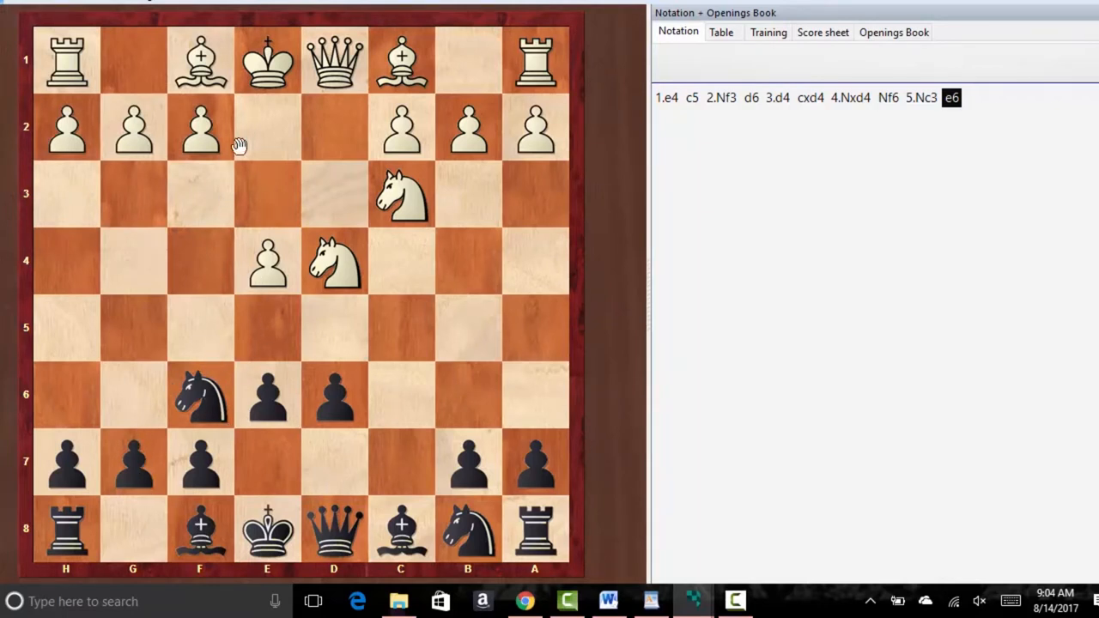
{"action": "mouse_move", "coordinate": [244, 196]}
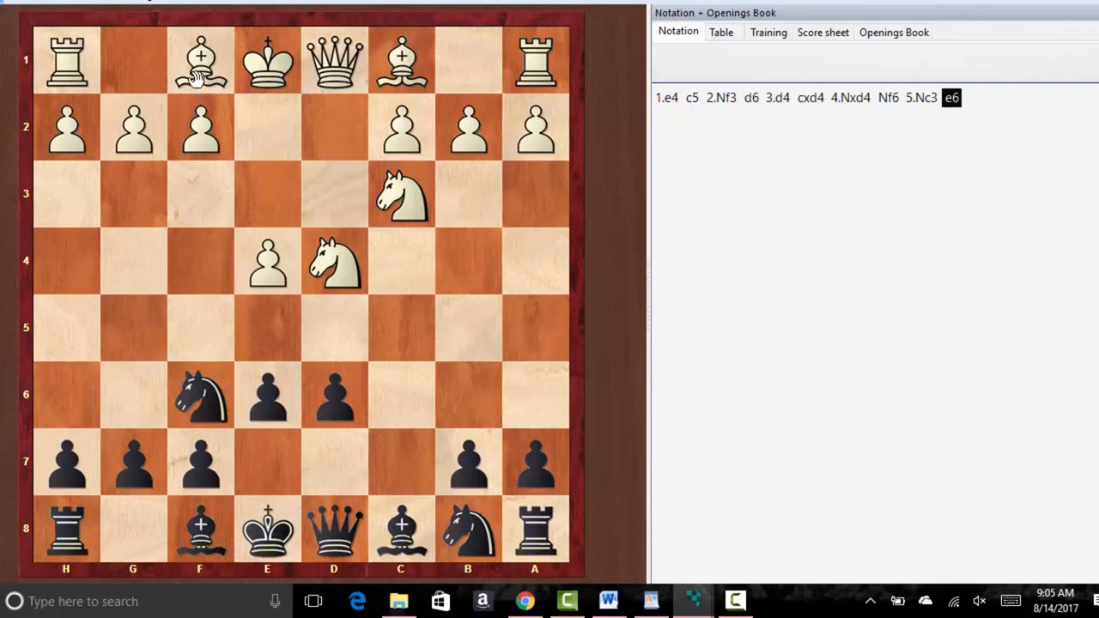
{"action": "mouse_move", "coordinate": [204, 165]}
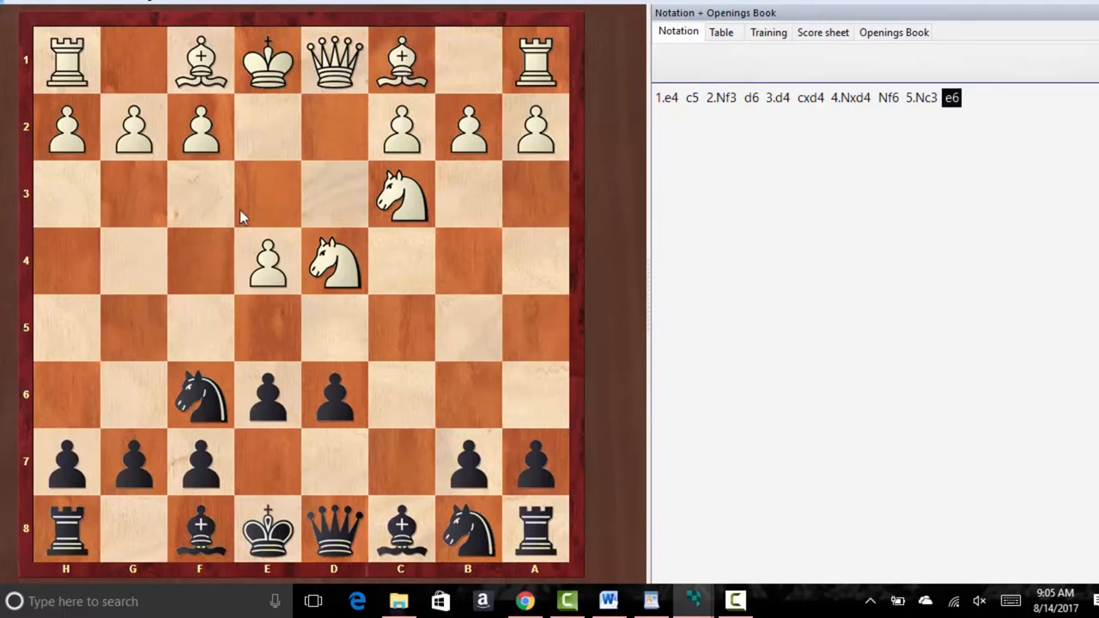
{"action": "mouse_move", "coordinate": [214, 463]}
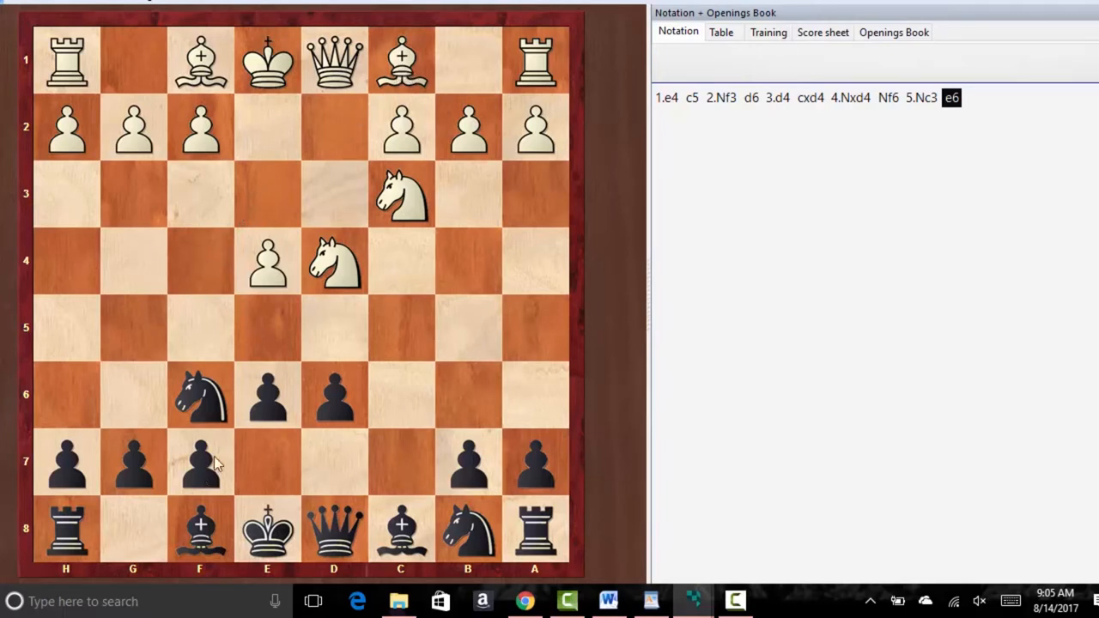
{"action": "mouse_move", "coordinate": [312, 498]}
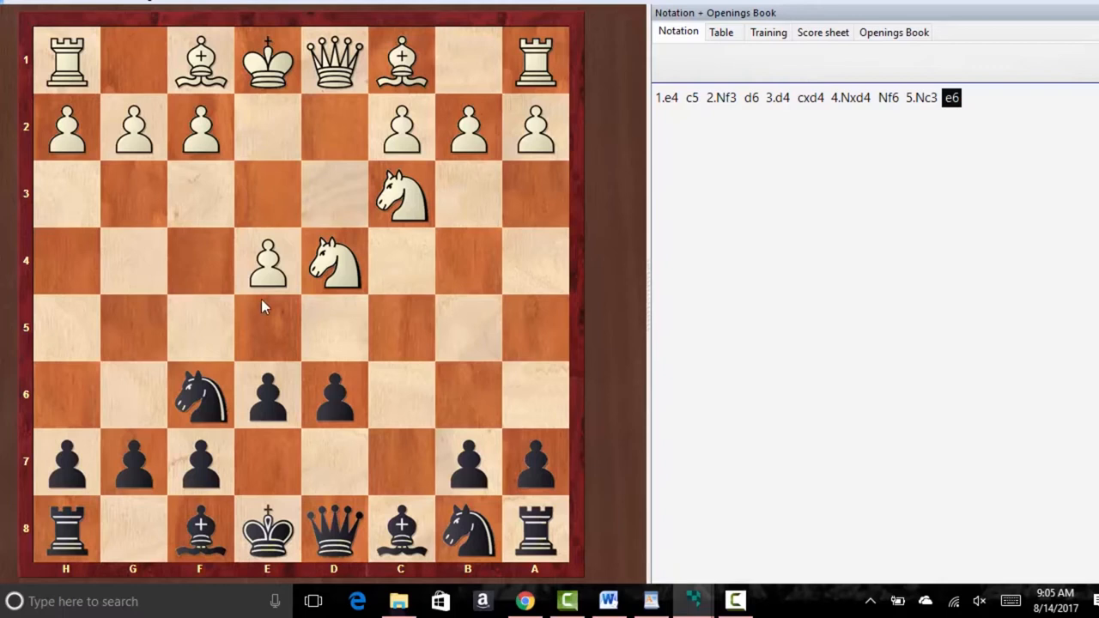
{"action": "mouse_move", "coordinate": [203, 323]}
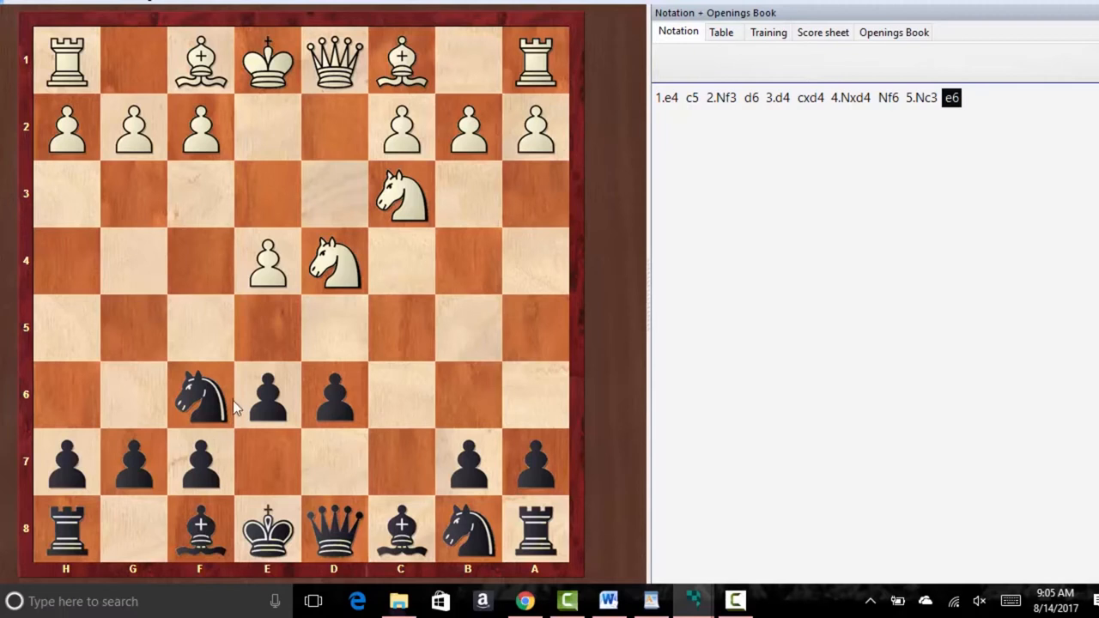
{"action": "mouse_move", "coordinate": [264, 398]}
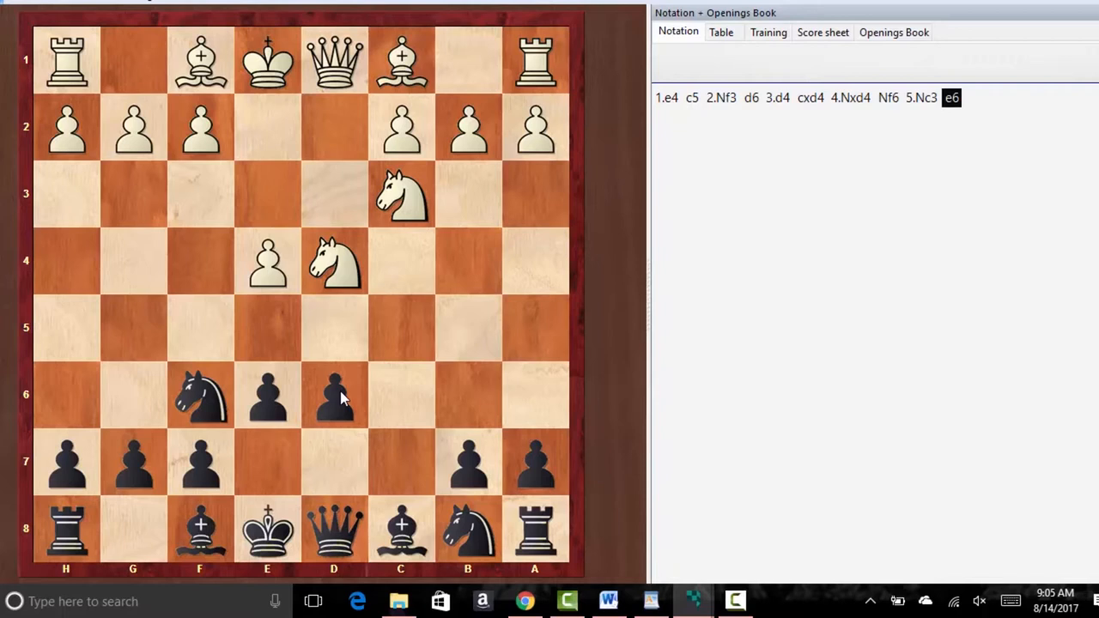
{"action": "mouse_move", "coordinate": [268, 405]}
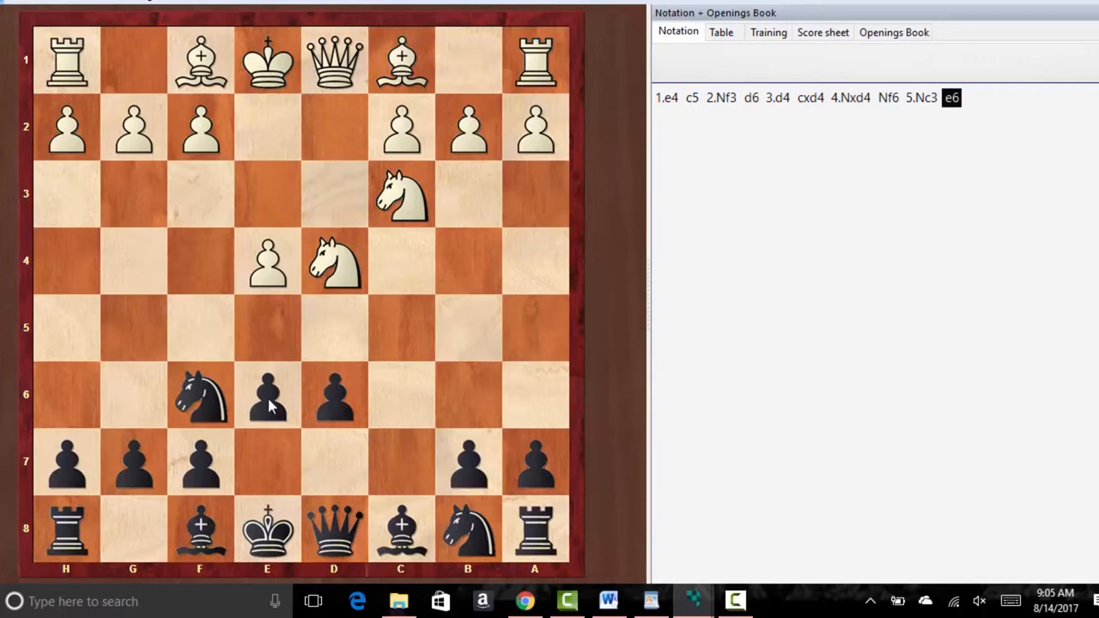
{"action": "mouse_move", "coordinate": [362, 404]}
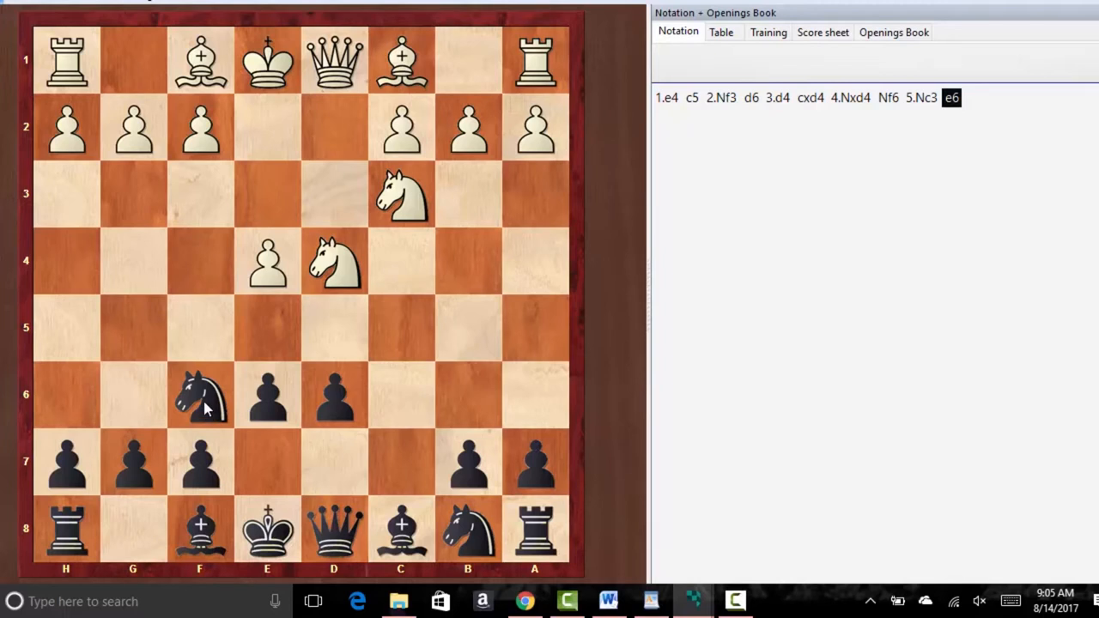
{"action": "left_click", "coordinate": [920, 96]}
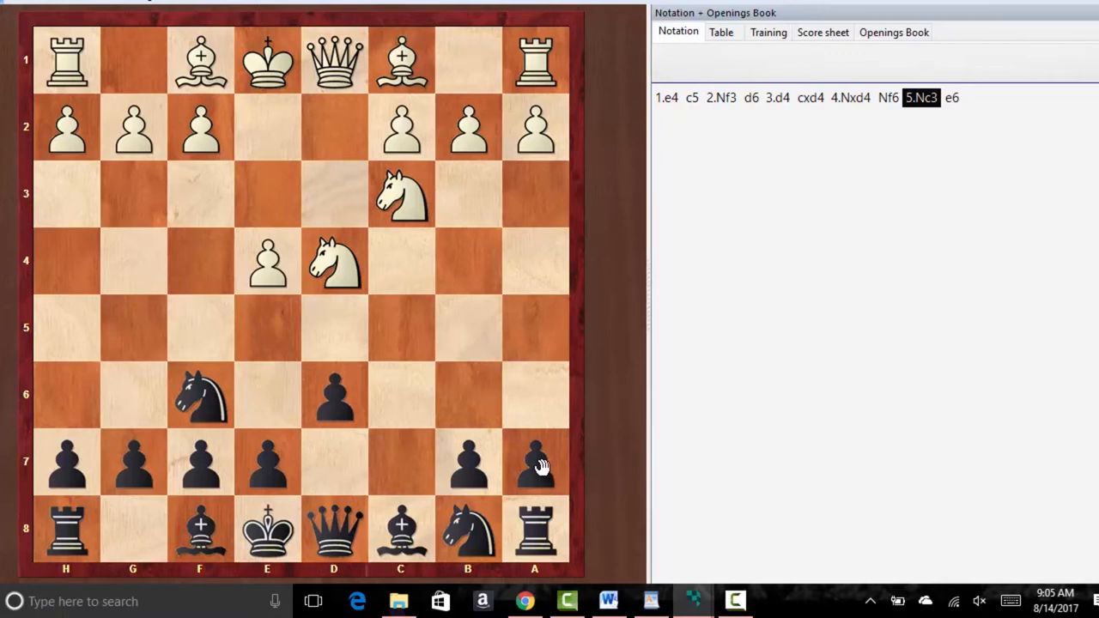
Overwrite 5...e6 with the Najdorf's 5...a6
{"action": "left_click_drag", "start_coordinate": [532, 461], "coordinate": [533, 395]}
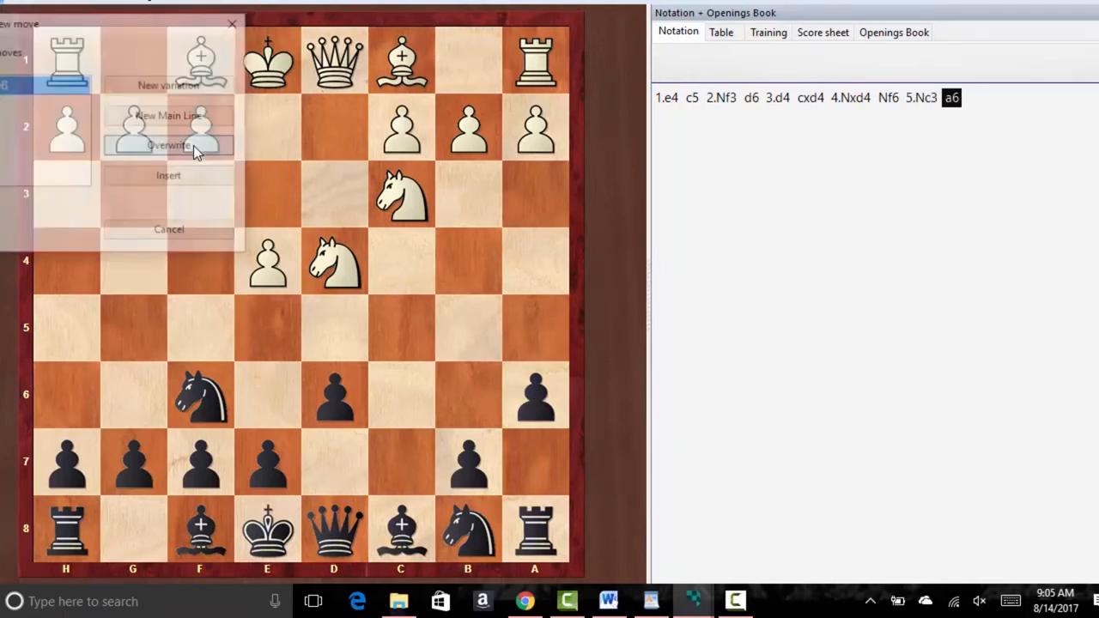
{"action": "left_click", "coordinate": [168, 144]}
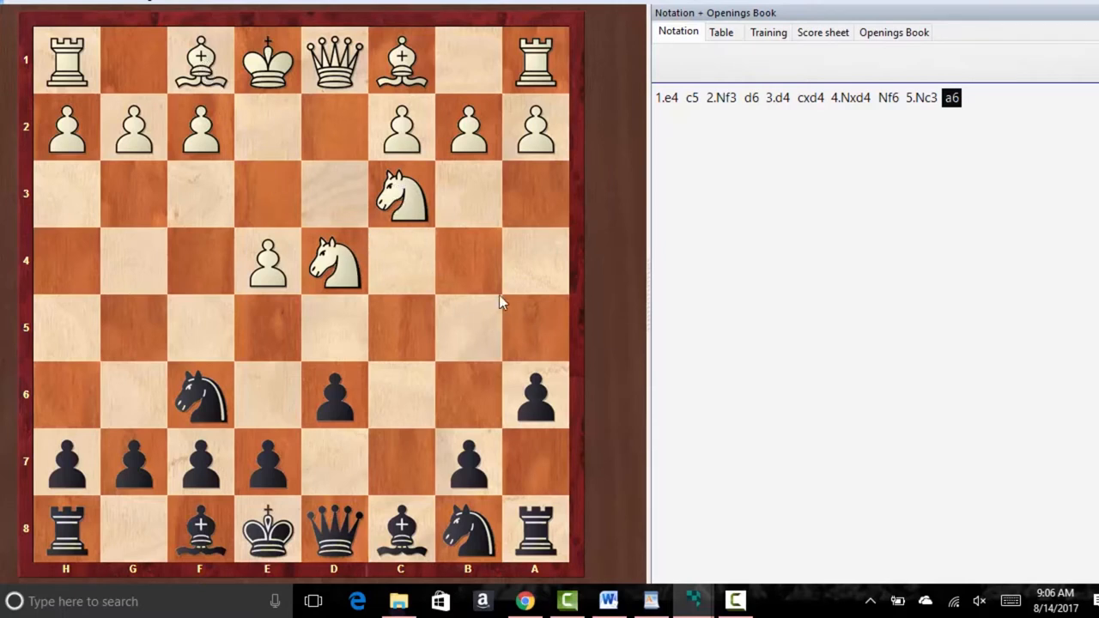
{"action": "mouse_move", "coordinate": [400, 192]}
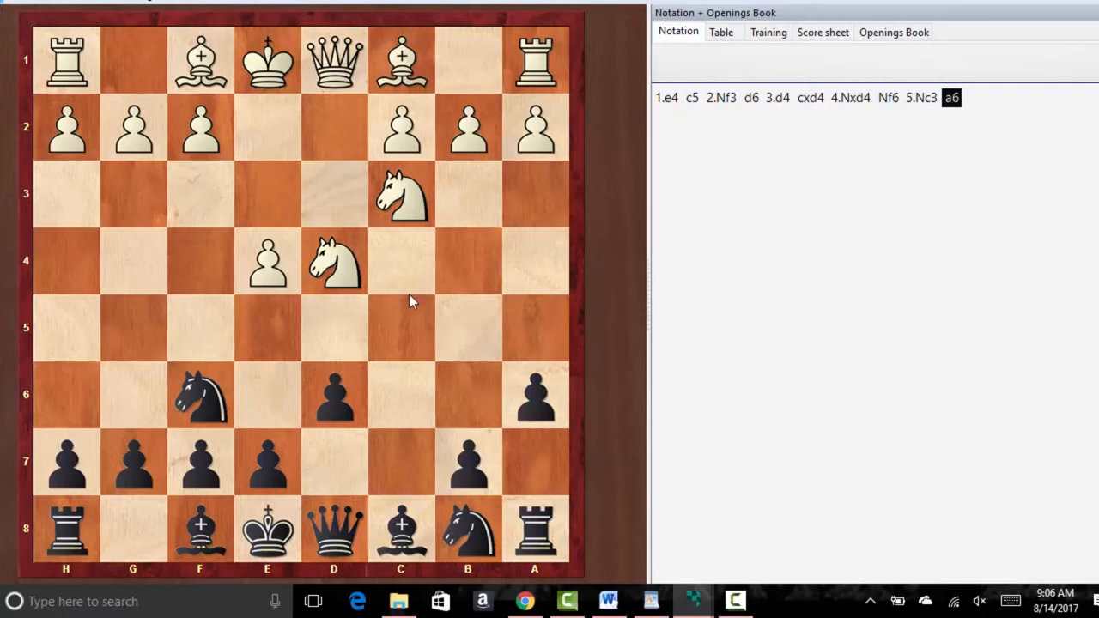
{"action": "mouse_move", "coordinate": [144, 295]}
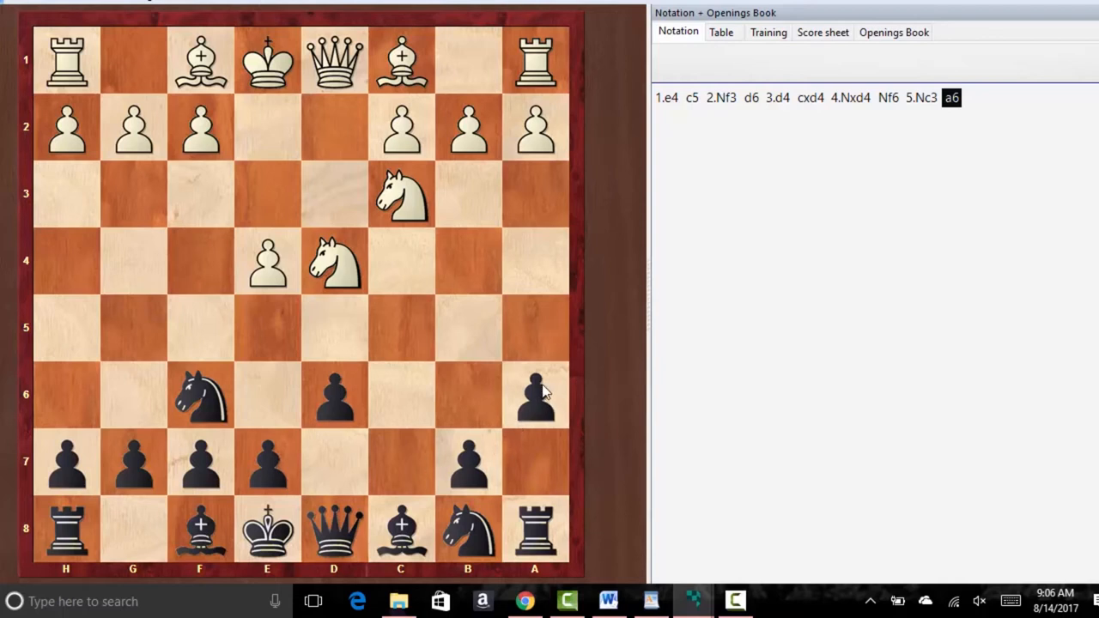
{"action": "mouse_move", "coordinate": [535, 402]}
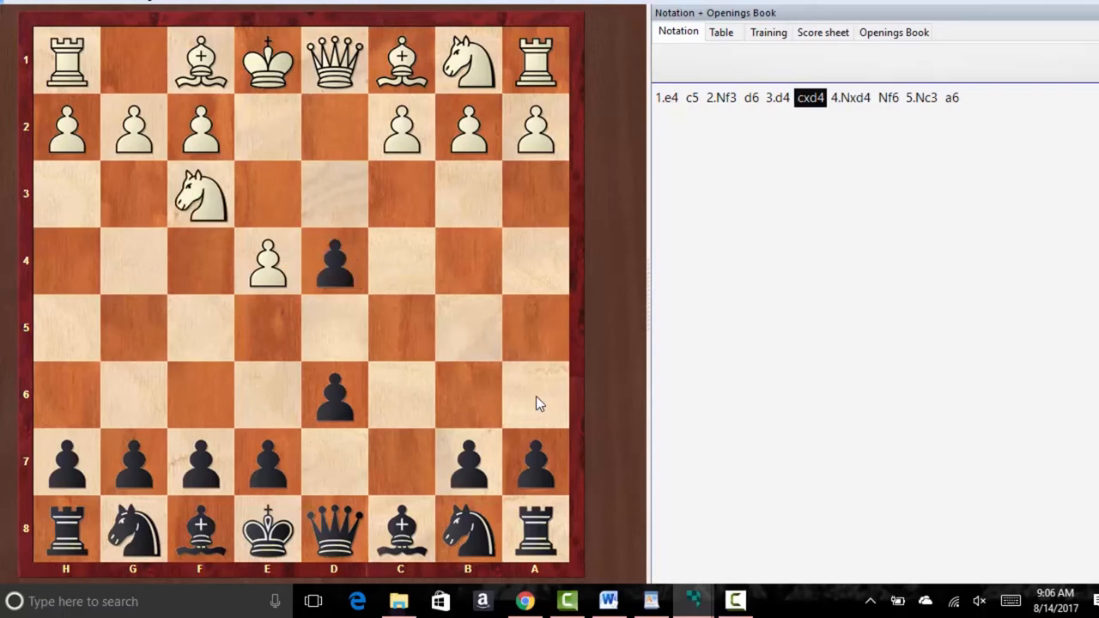
Step back toward the start and play the Closed Sicilian 1.e4 c5 2.Nc3
{"action": "left_click", "coordinate": [776, 96]}
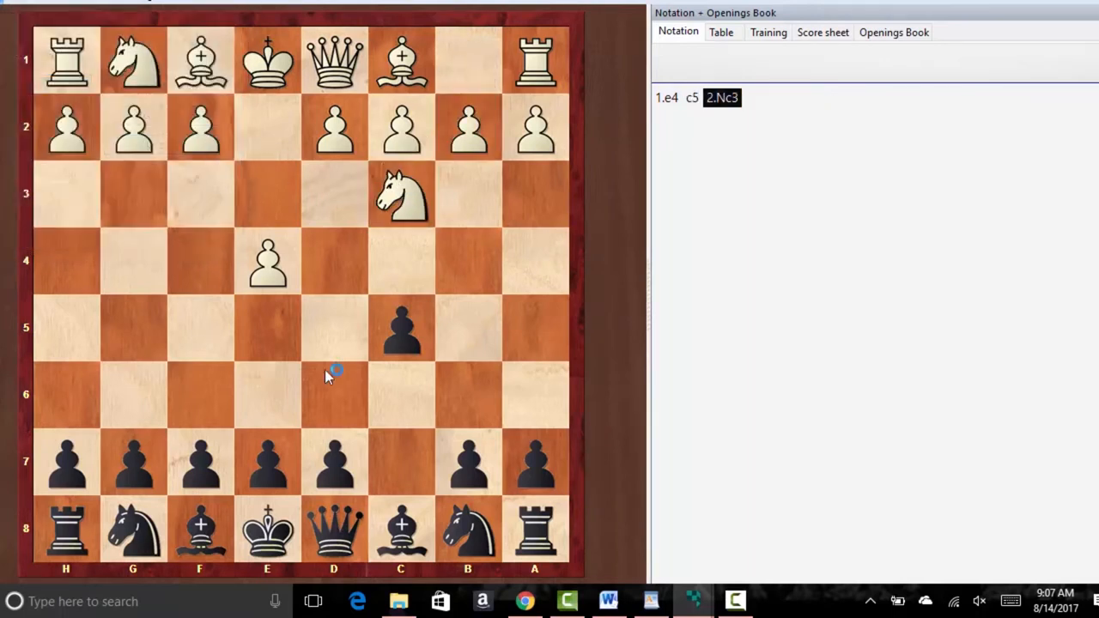
{"action": "mouse_move", "coordinate": [408, 426]}
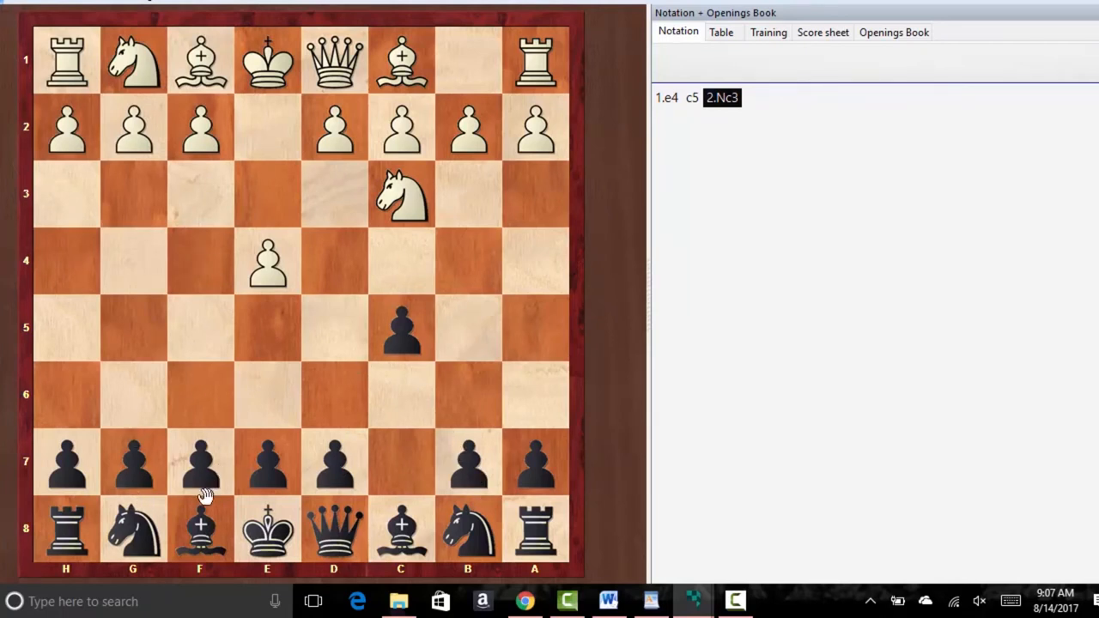
{"action": "mouse_move", "coordinate": [149, 480]}
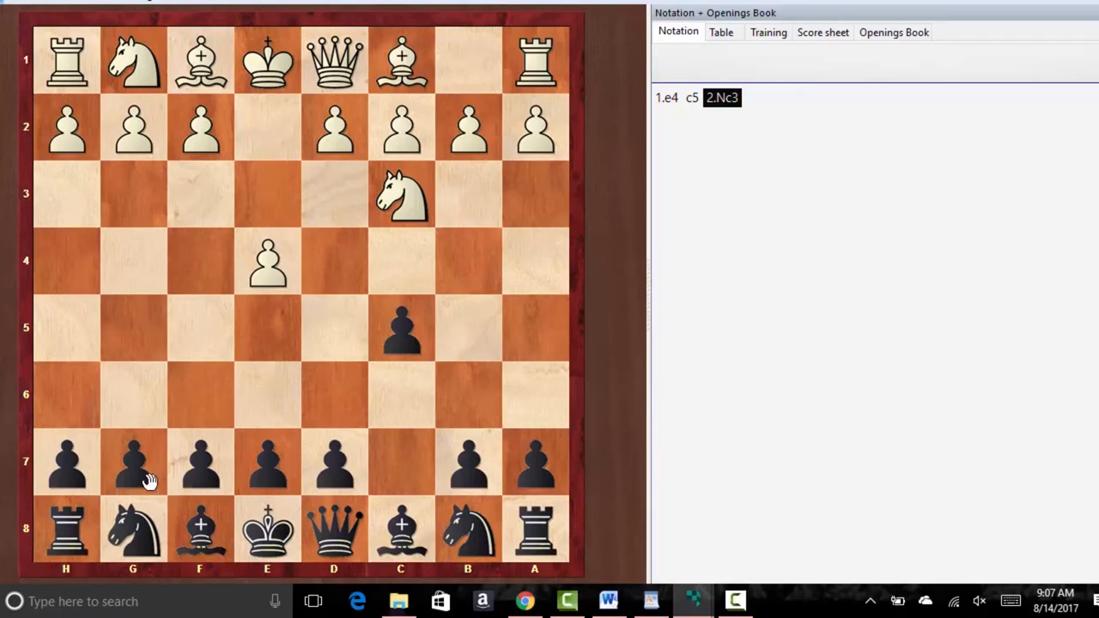
{"action": "mouse_move", "coordinate": [309, 256]}
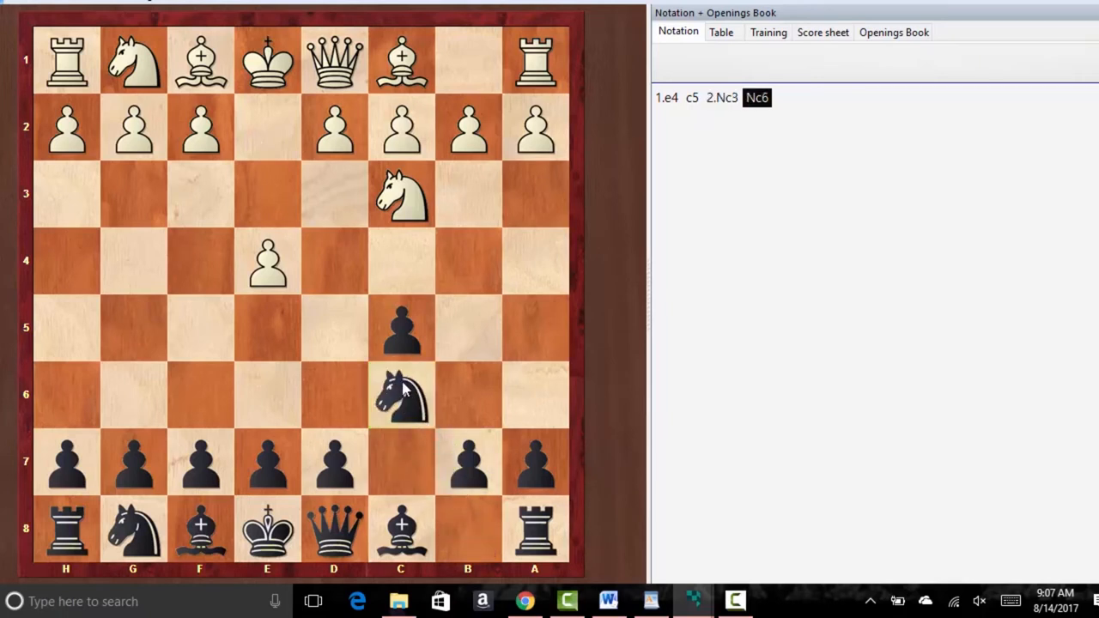
{"action": "mouse_move", "coordinate": [378, 295]}
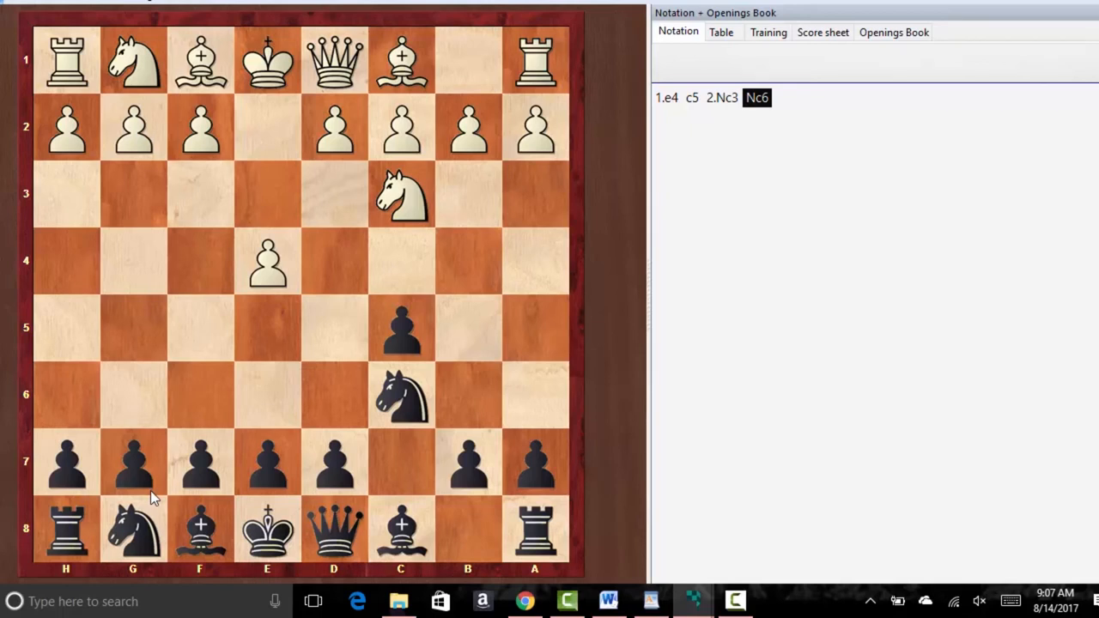
{"action": "mouse_move", "coordinate": [294, 467]}
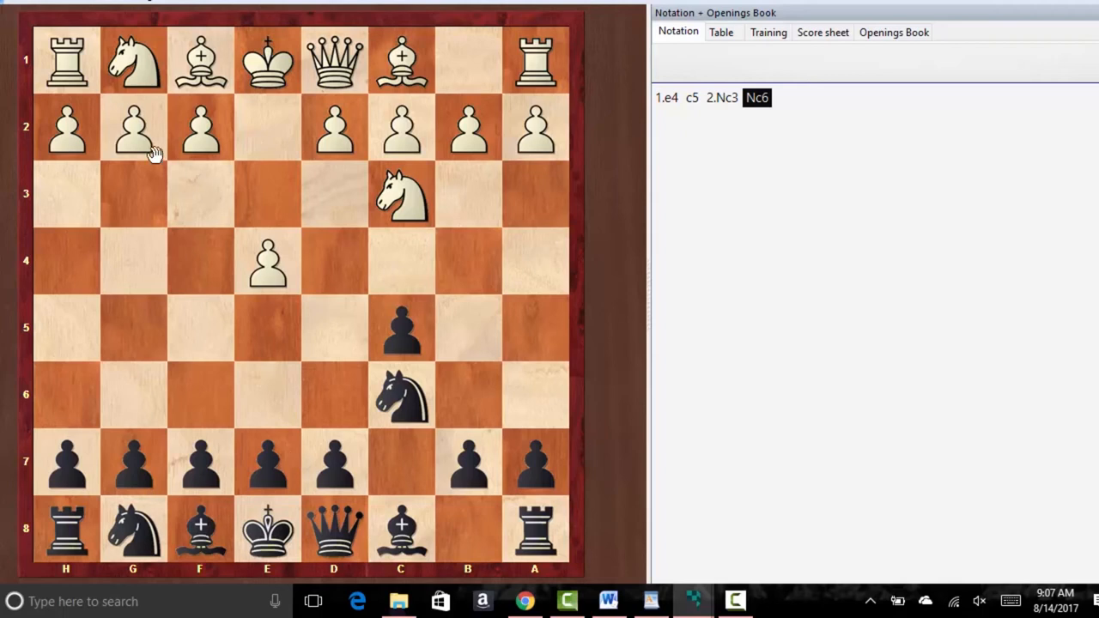
Play 2...Nc6 3.g3 g6 4.Bg2 Bg7 5.Nge2 on the board
{"action": "left_click_drag", "start_coordinate": [134, 127], "coordinate": [133, 192]}
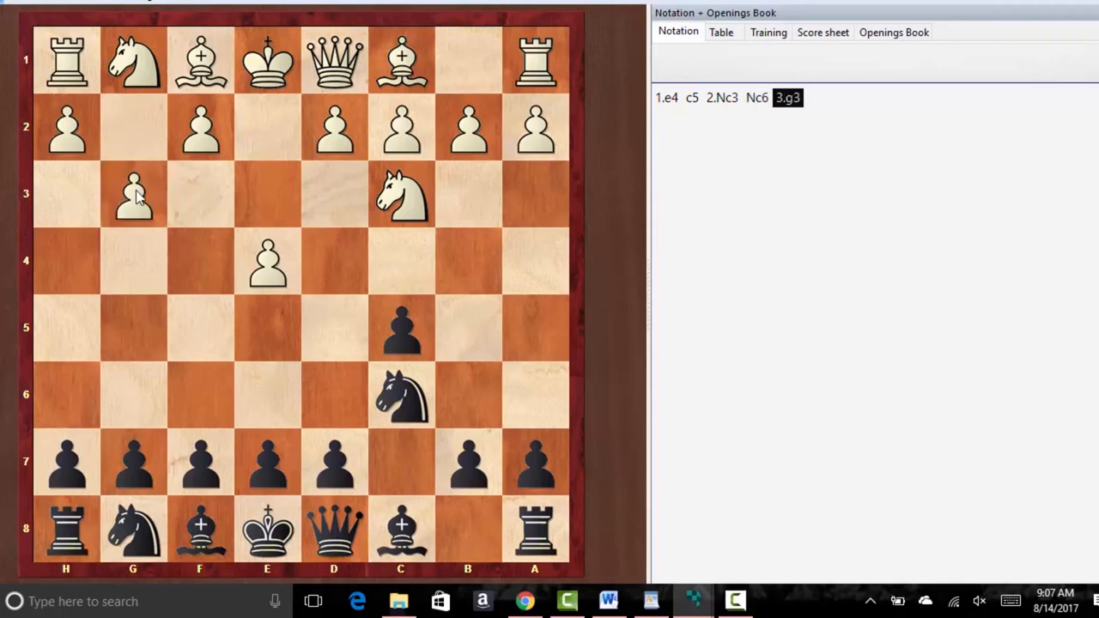
{"action": "mouse_move", "coordinate": [133, 450]}
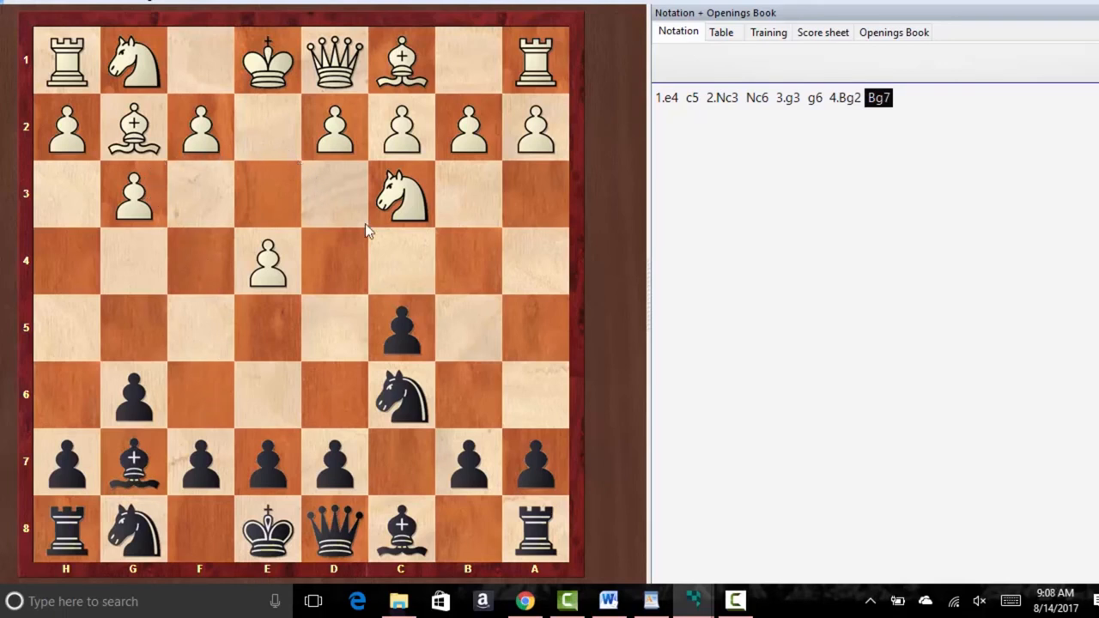
{"action": "mouse_move", "coordinate": [336, 213]}
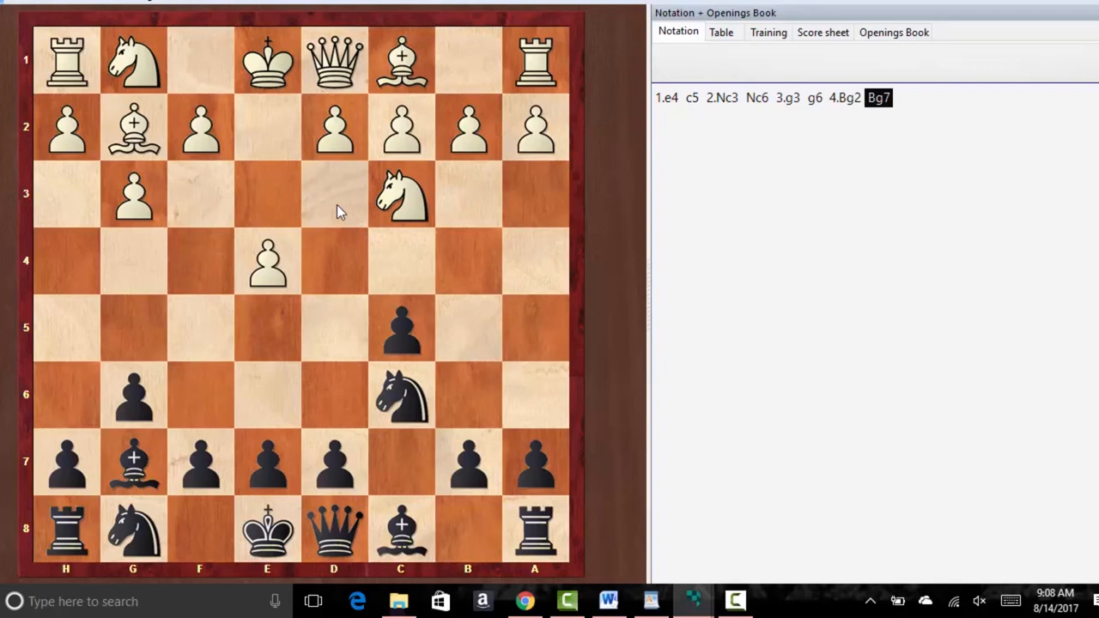
{"action": "mouse_move", "coordinate": [336, 198]}
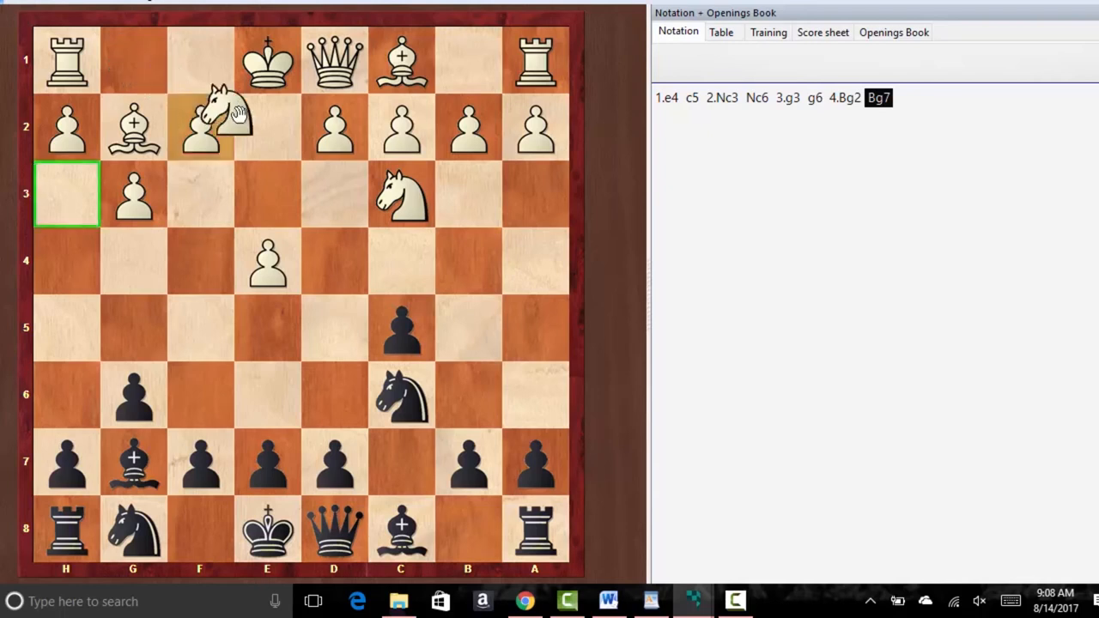
{"action": "left_click", "coordinate": [268, 127]}
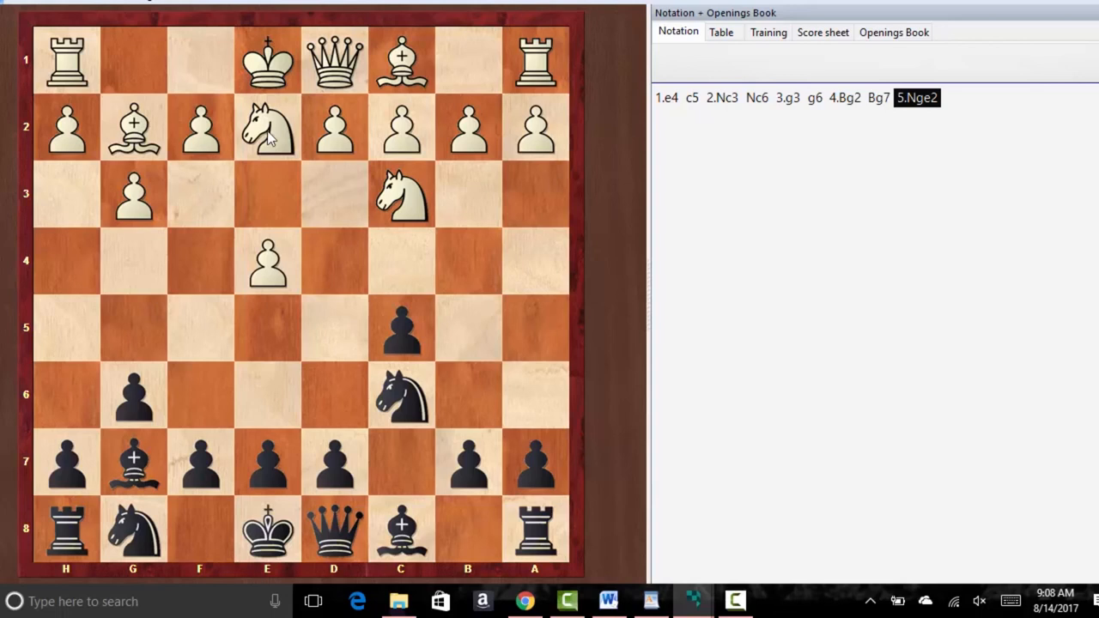
{"action": "mouse_move", "coordinate": [199, 129]}
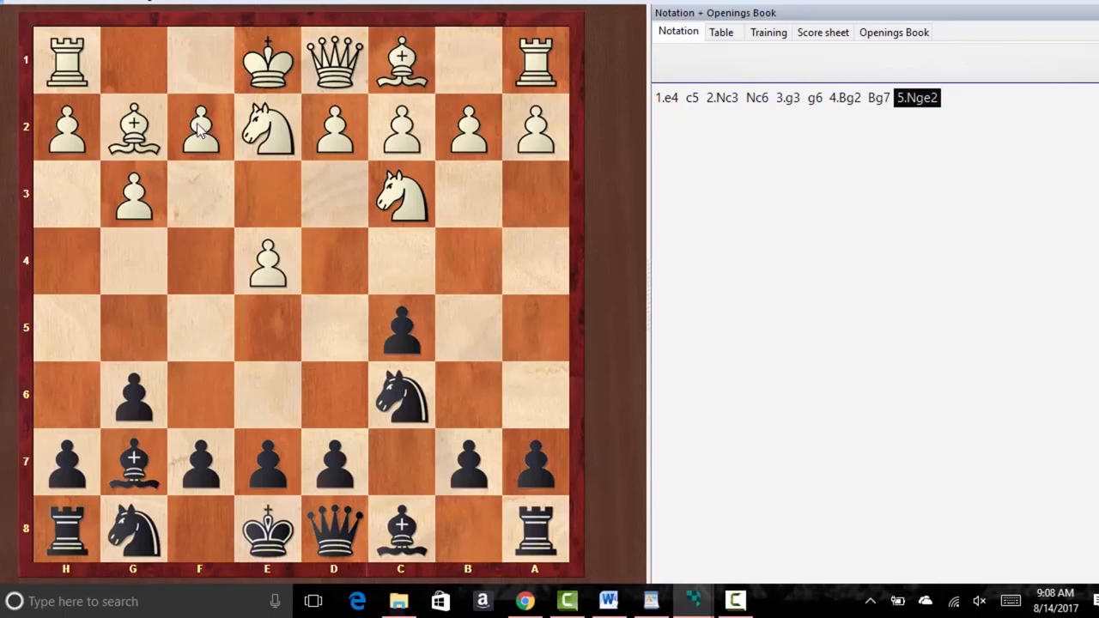
{"action": "mouse_move", "coordinate": [194, 237]}
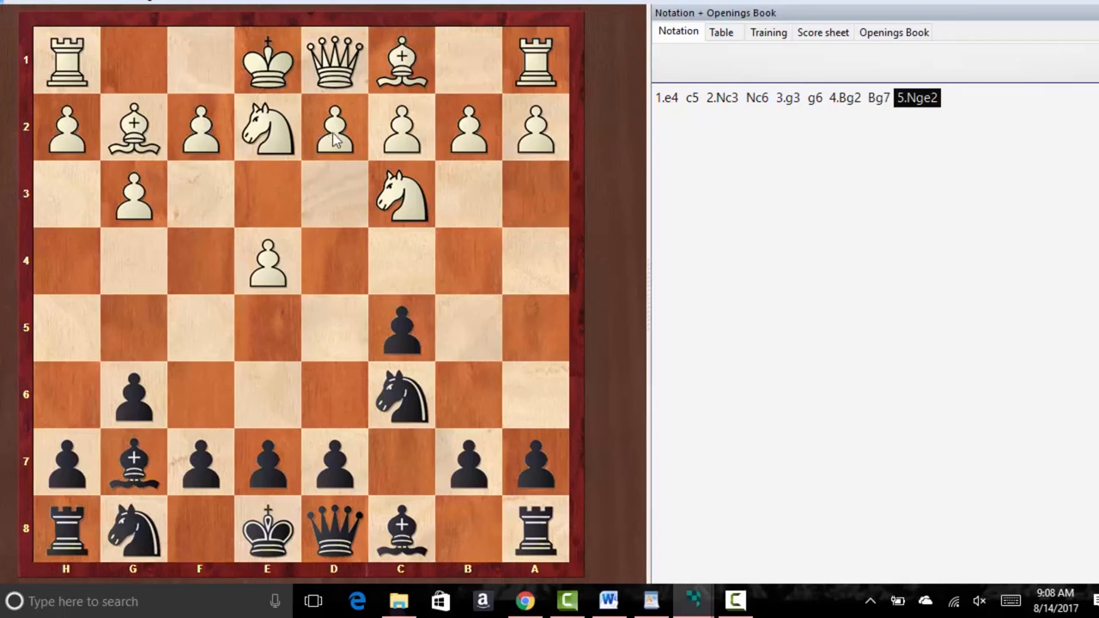
{"action": "mouse_move", "coordinate": [206, 129]}
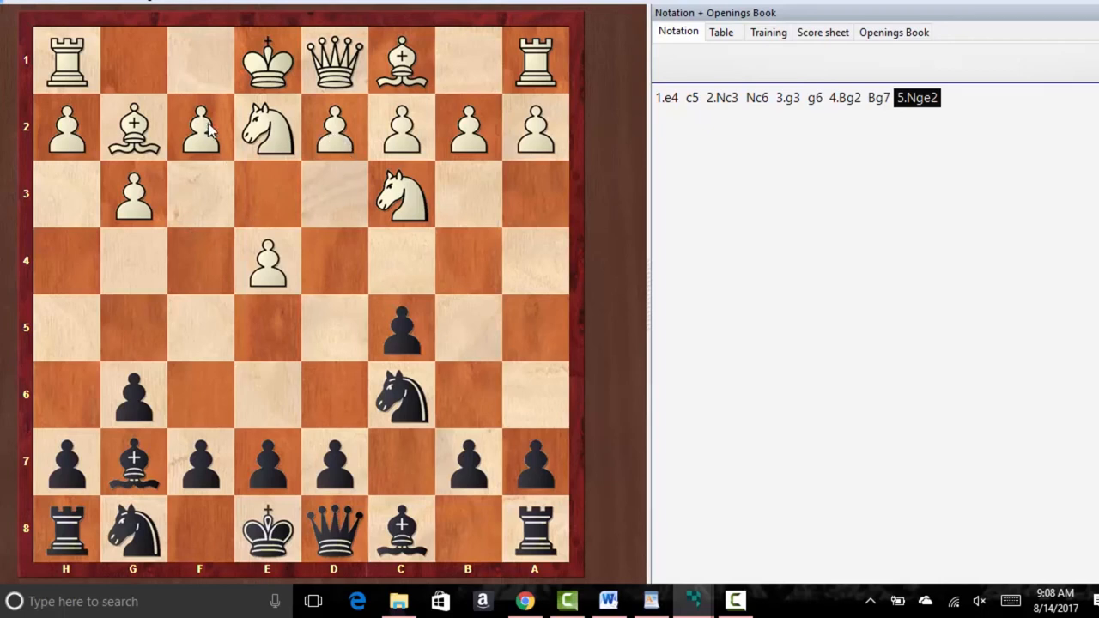
{"action": "mouse_move", "coordinate": [175, 144]}
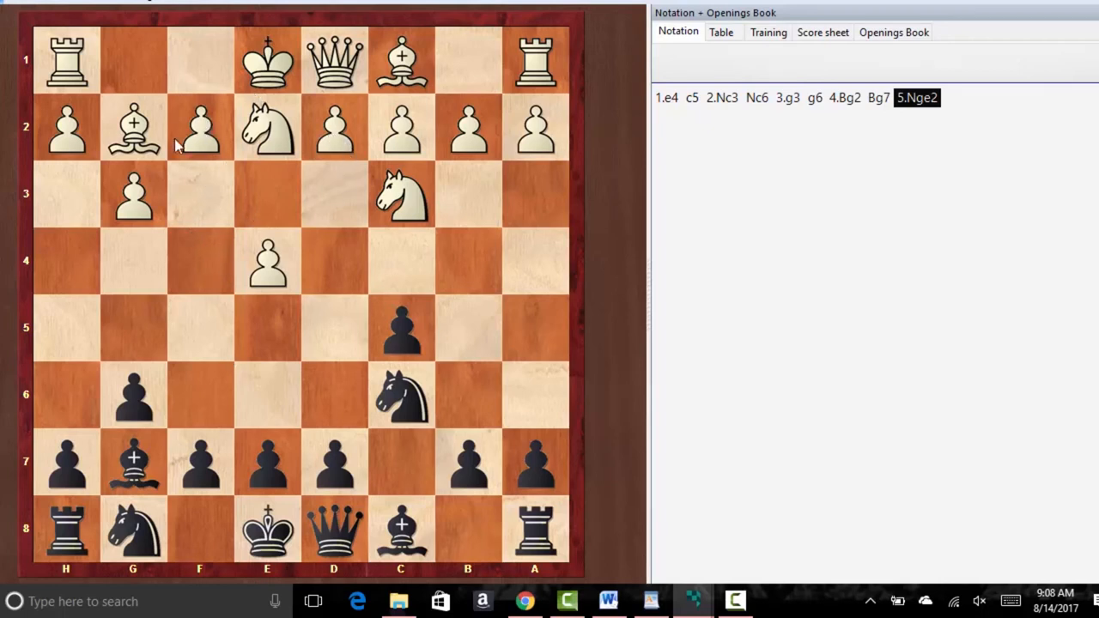
Play 5...Nf6 6.0-0 0-0 7.d3 d6 8.f4 Bd7 9.Qe1 Rc8 10.Qf2 a6 11.f5
{"action": "left_click_drag", "start_coordinate": [134, 529], "coordinate": [199, 395]}
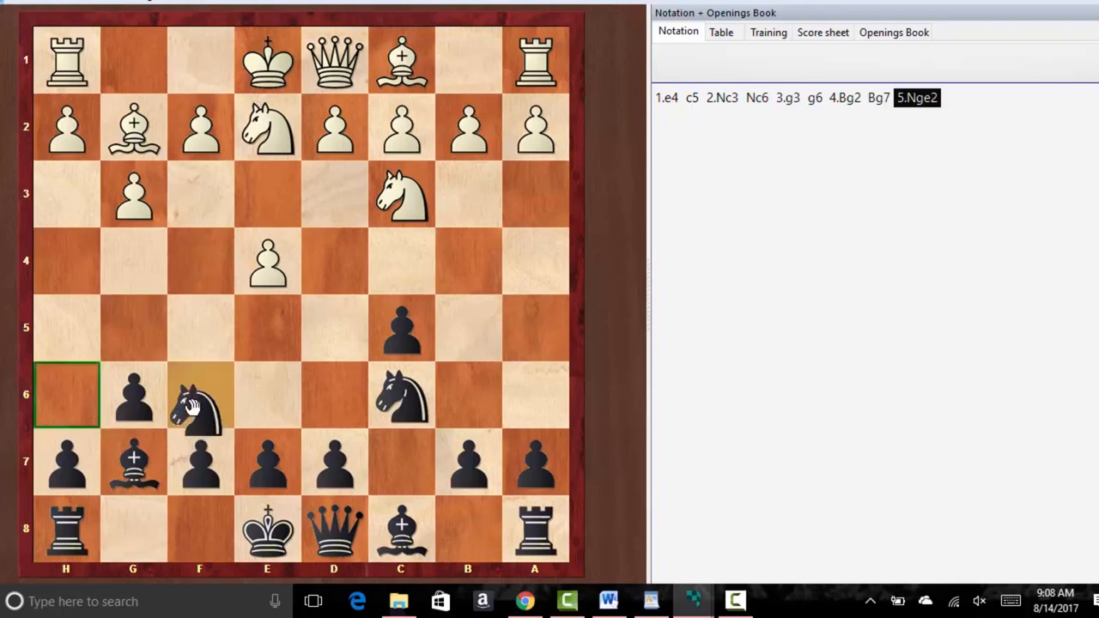
{"action": "left_click", "coordinate": [199, 395]}
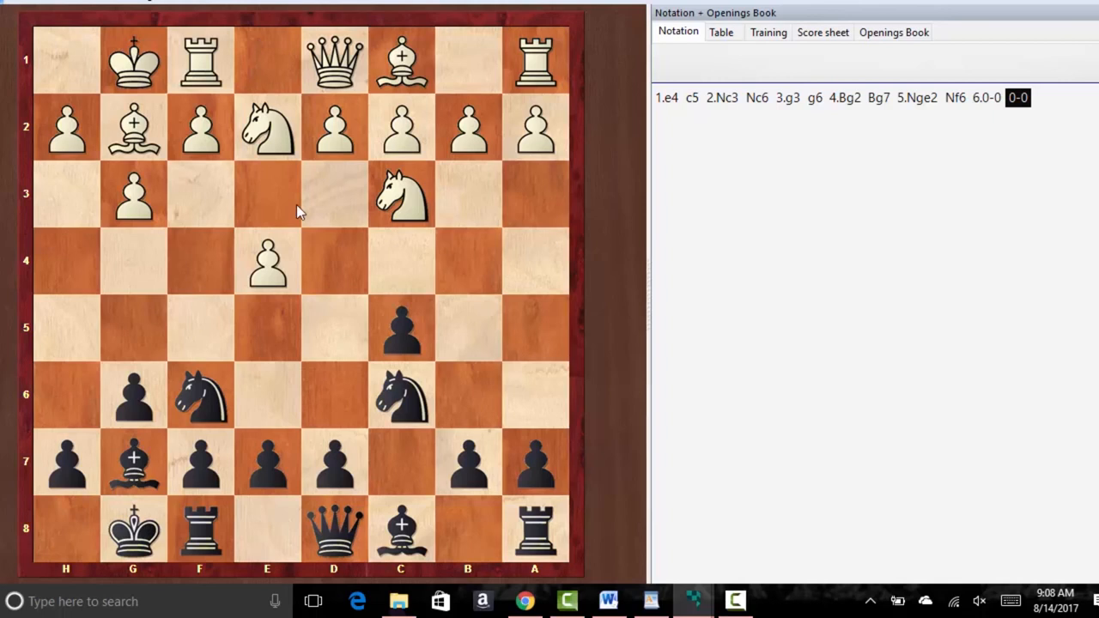
{"action": "left_click", "coordinate": [333, 192]}
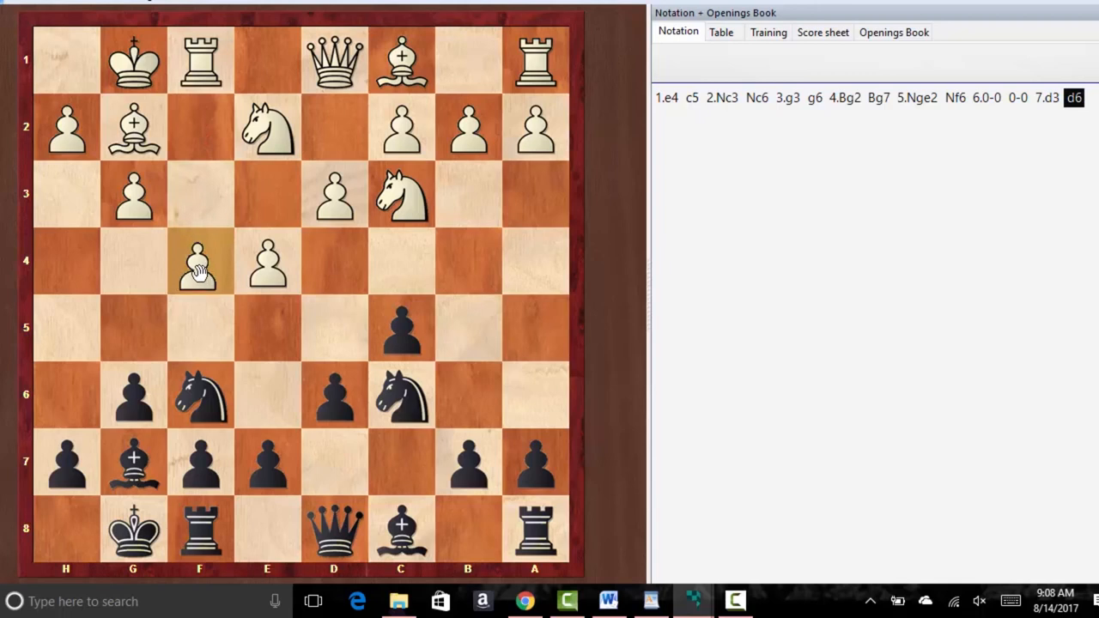
{"action": "left_click", "coordinate": [199, 261]}
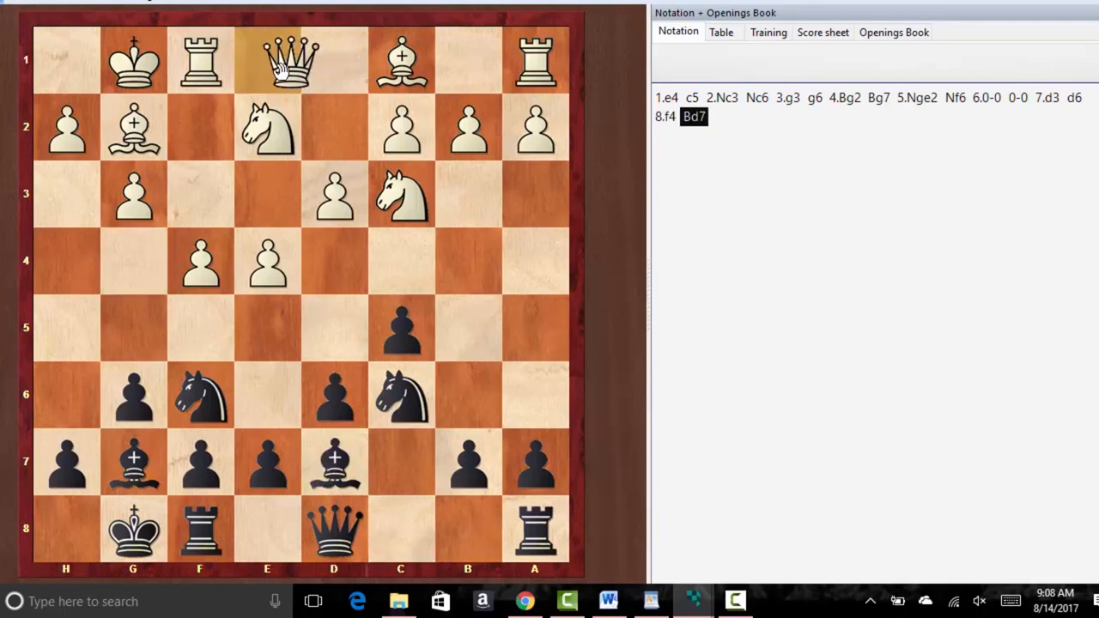
{"action": "left_click", "coordinate": [268, 60]}
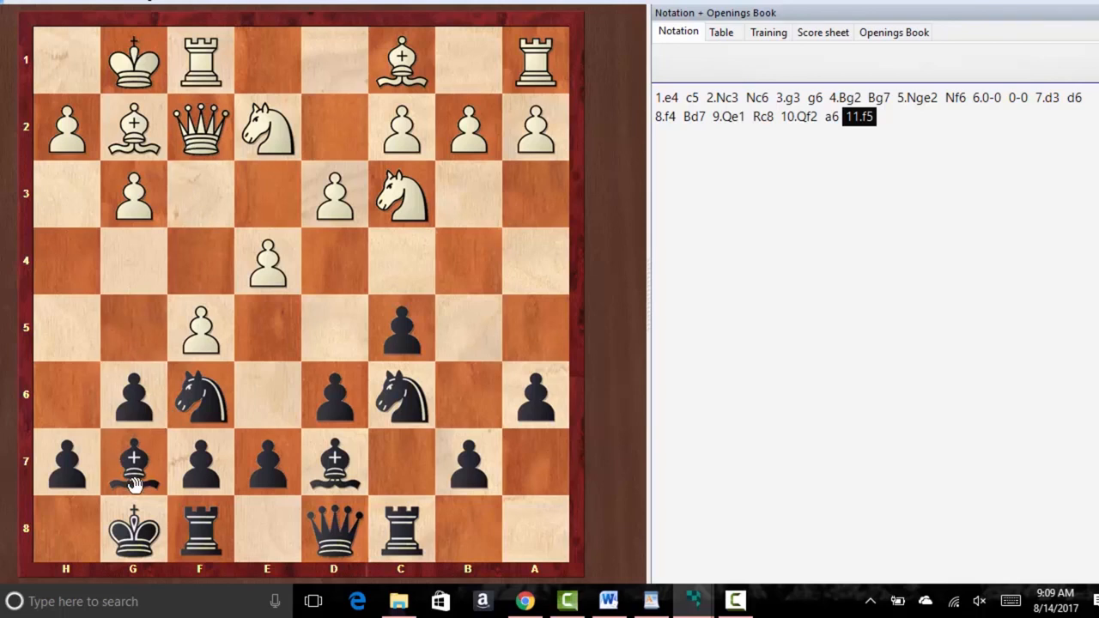
{"action": "mouse_move", "coordinate": [119, 483]}
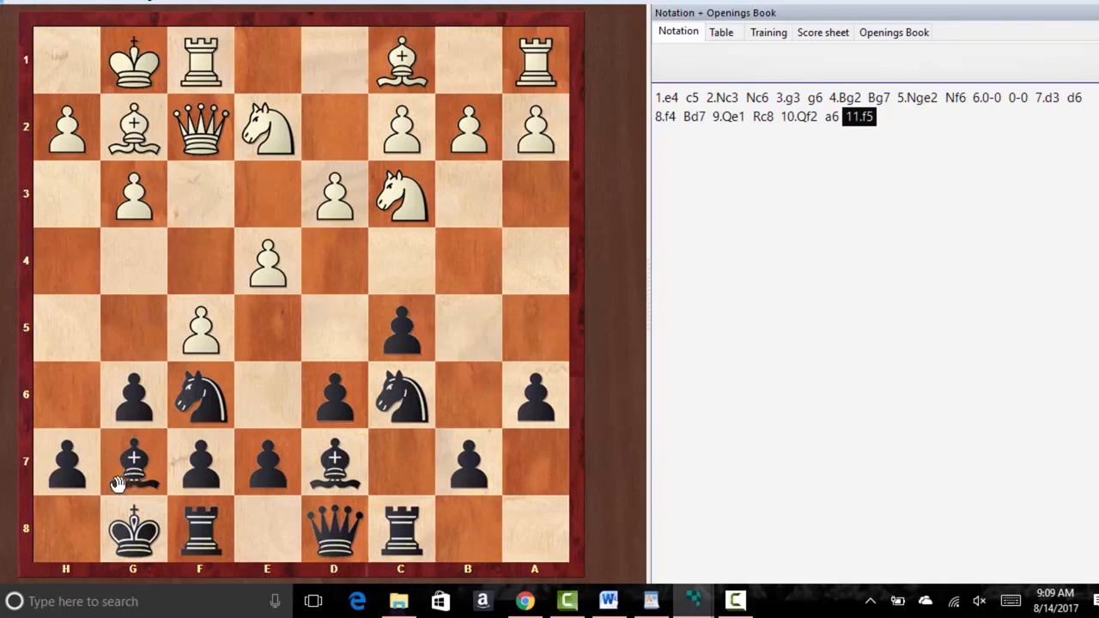